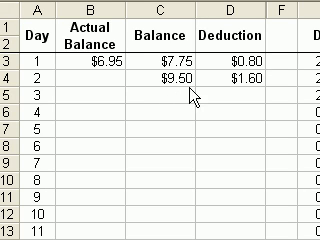
scroll(right, 3)
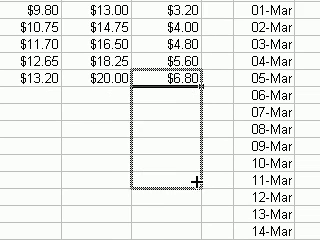
scroll(down, 3)
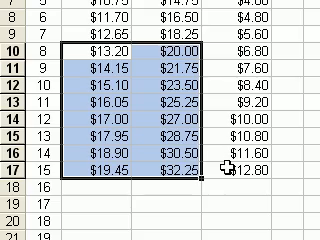
scroll(up, 3)
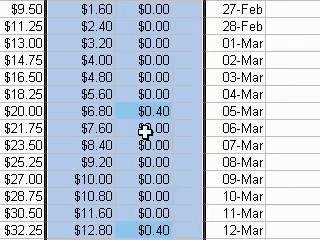
scroll(up, 3)
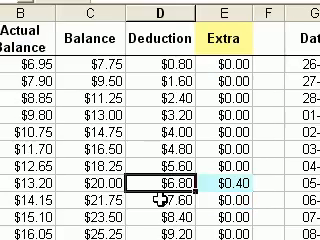
scroll(down, 3)
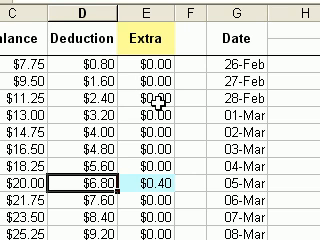
scroll(down, 3)
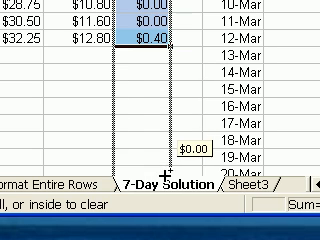
scroll(down, 3)
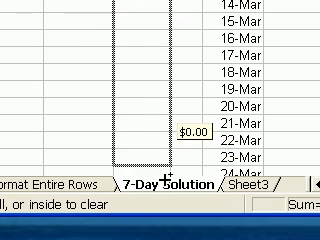
scroll(down, 3)
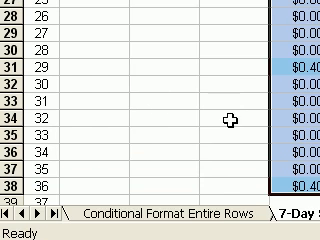
scroll(down, 3)
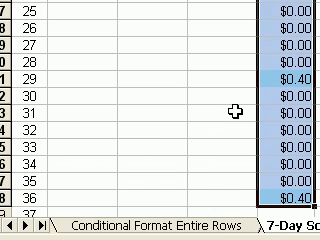
scroll(up, 3)
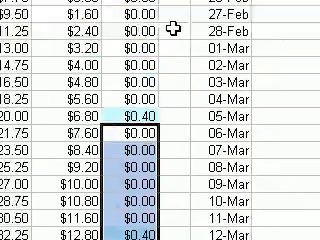
scroll(up, 3)
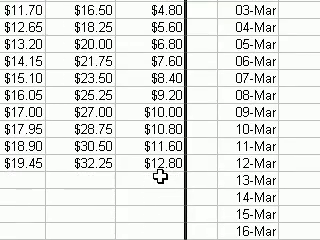
scroll(down, 3)
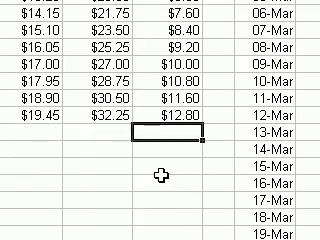
scroll(down, 3)
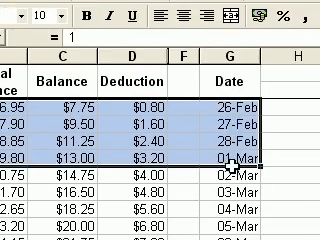
scroll(down, 3)
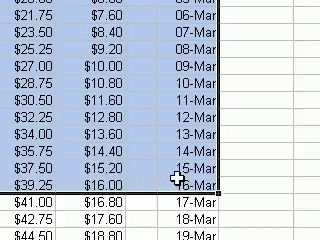
scroll(down, 3)
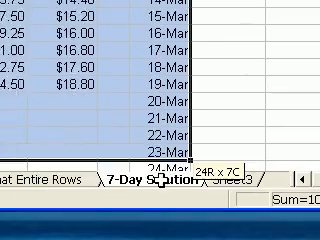
scroll(down, 3)
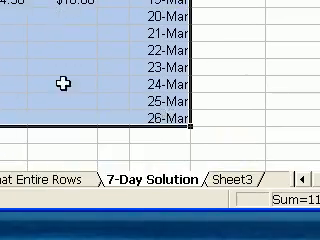
scroll(up, 3)
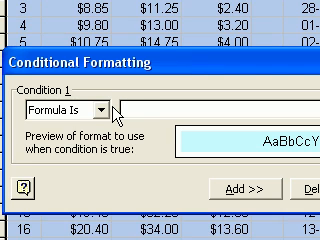
text(=$G3)
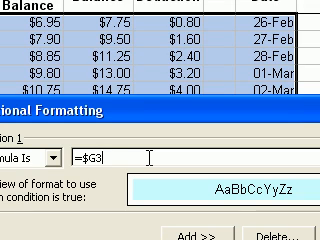
text(=)
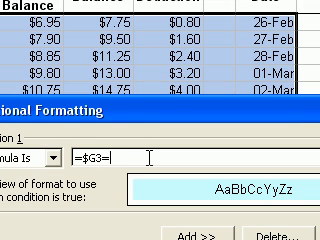
text(today)
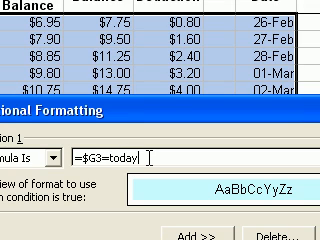
text(())
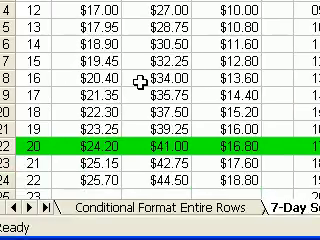
scroll(up, 3)
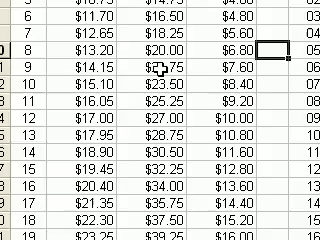
scroll(up, 3)
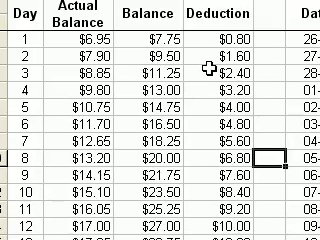
scroll(down, 3)
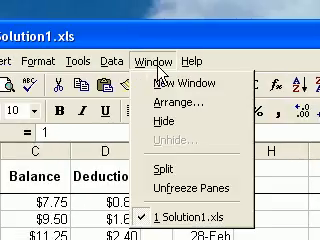
mouse_move(188, 190)
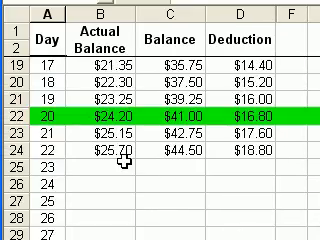
scroll(up, 3)
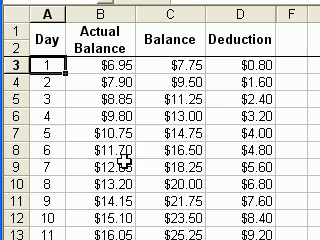